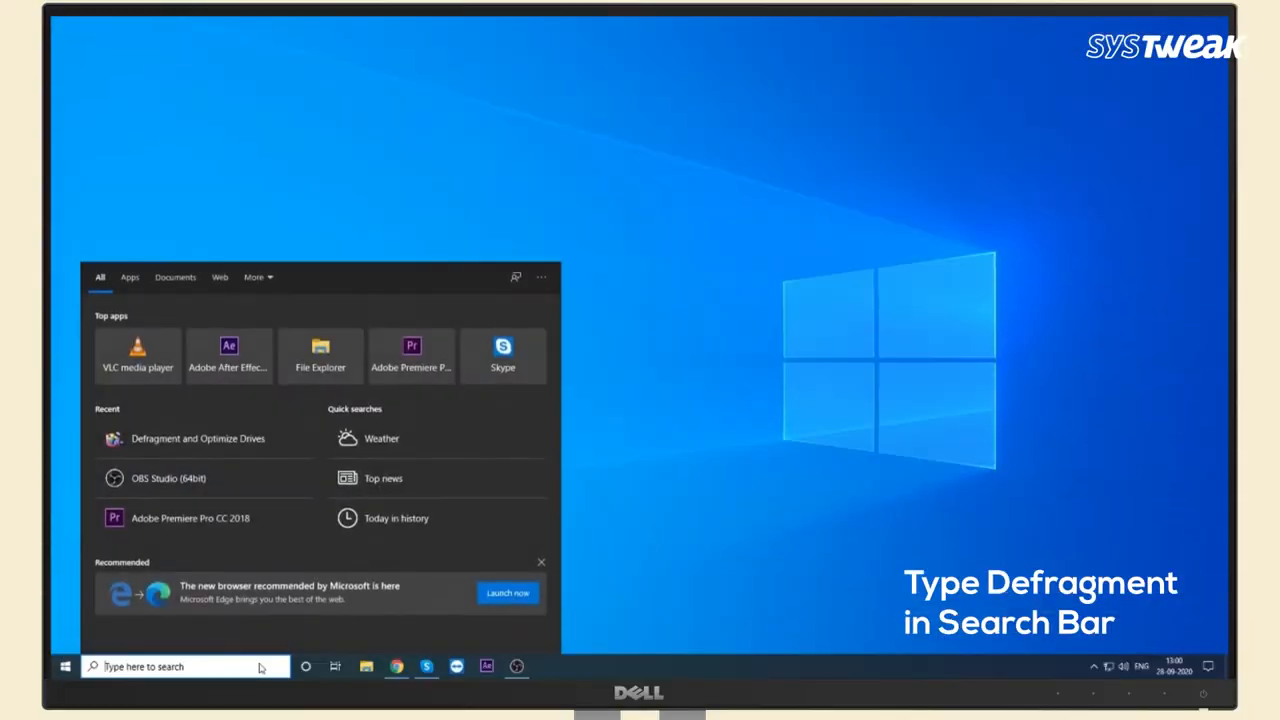
Step: Search 'defr' so Defragment and Optimize Drives shows as the best match
type("d")
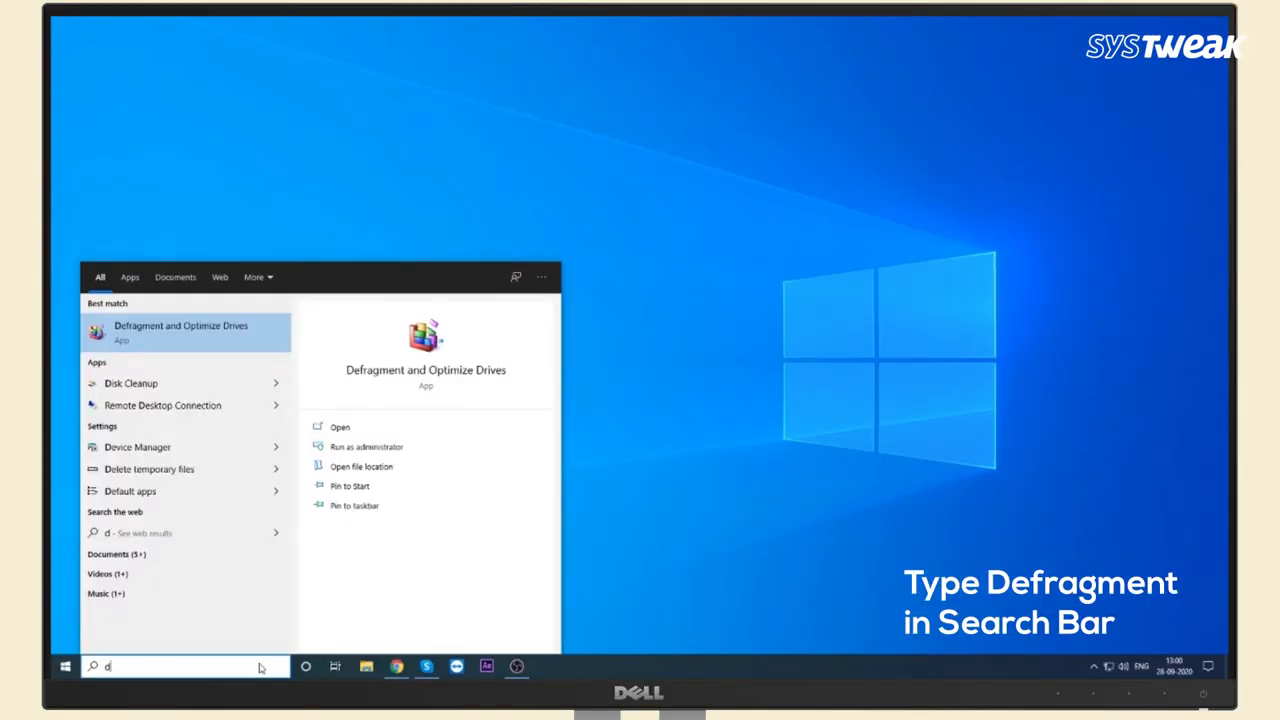
type("efr")
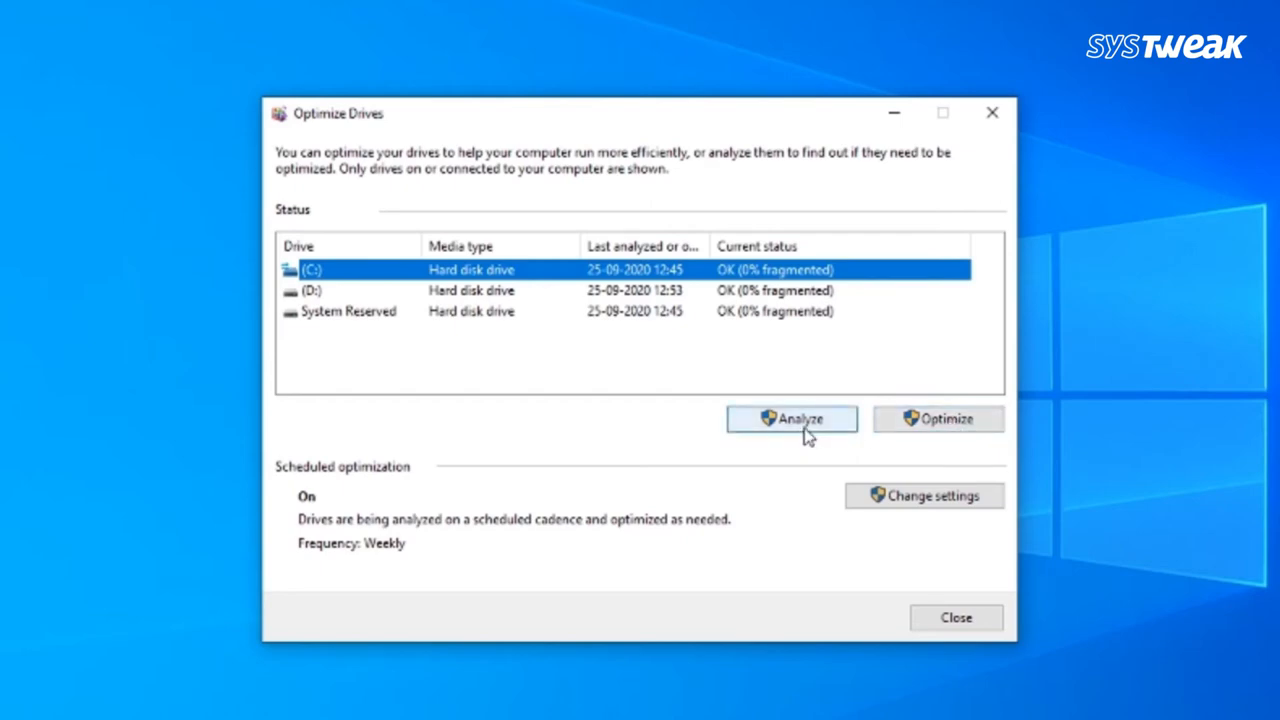
mouse_move(938, 418)
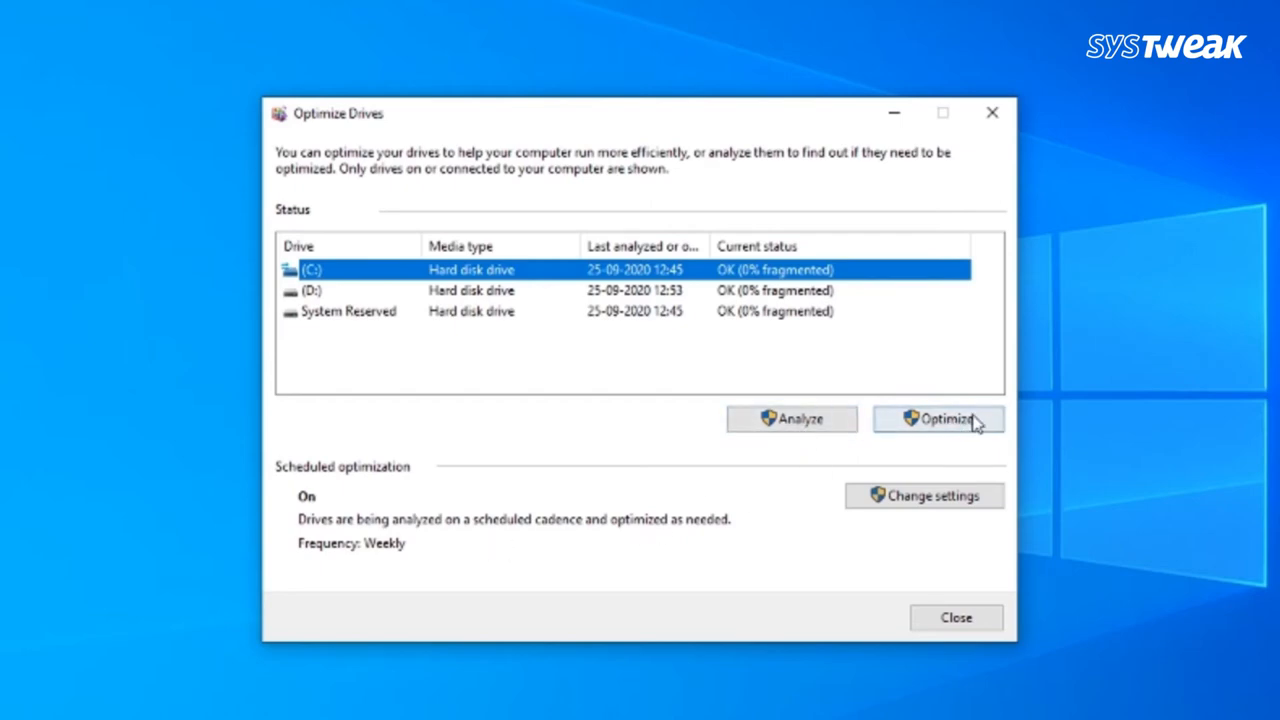
Step: Optimize the C: drive so it reports 0% fragmented with a fresh analysis date
left_click(938, 418)
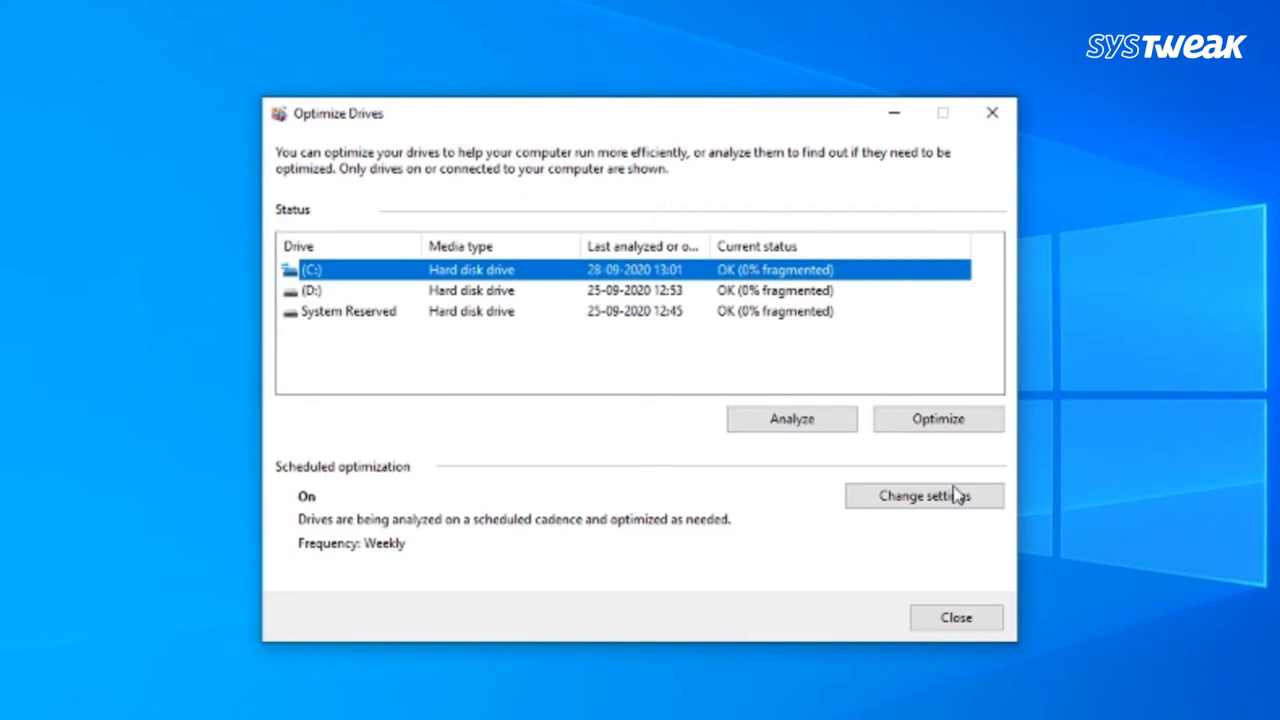
Step: Keep the optimization schedule frequency on Weekly and confirm the settings
left_click(924, 496)
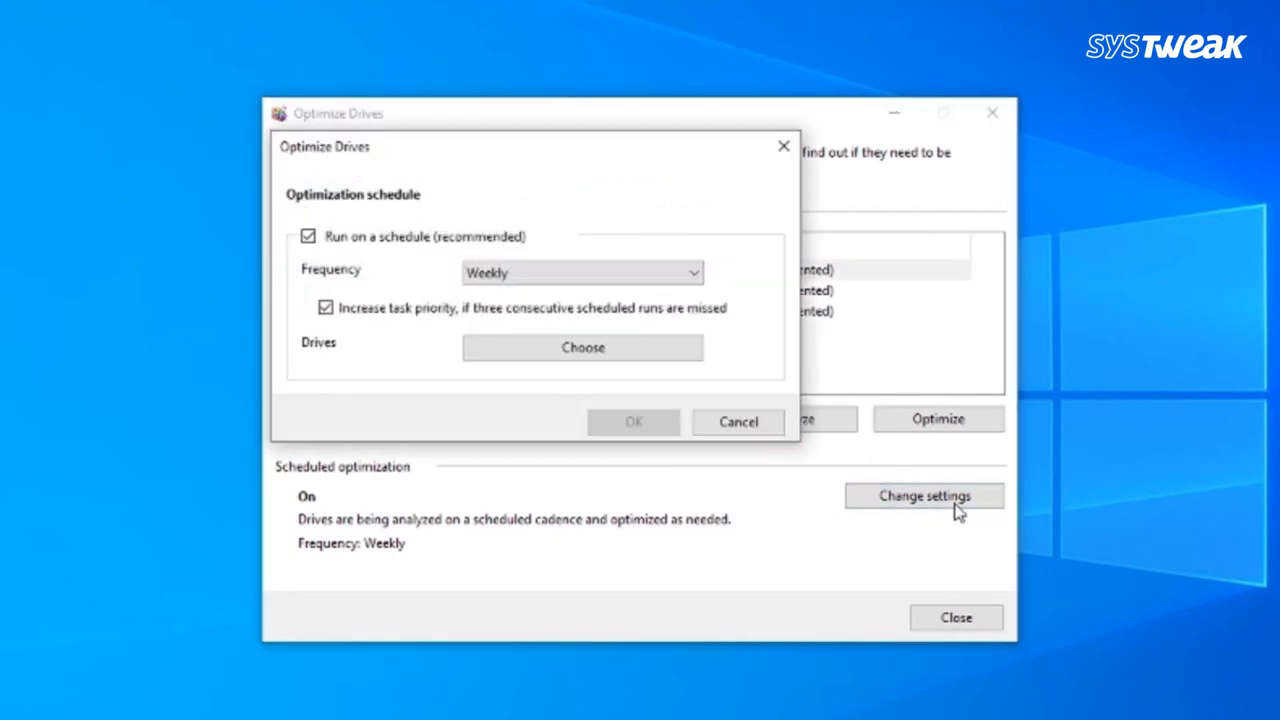
left_click(580, 272)
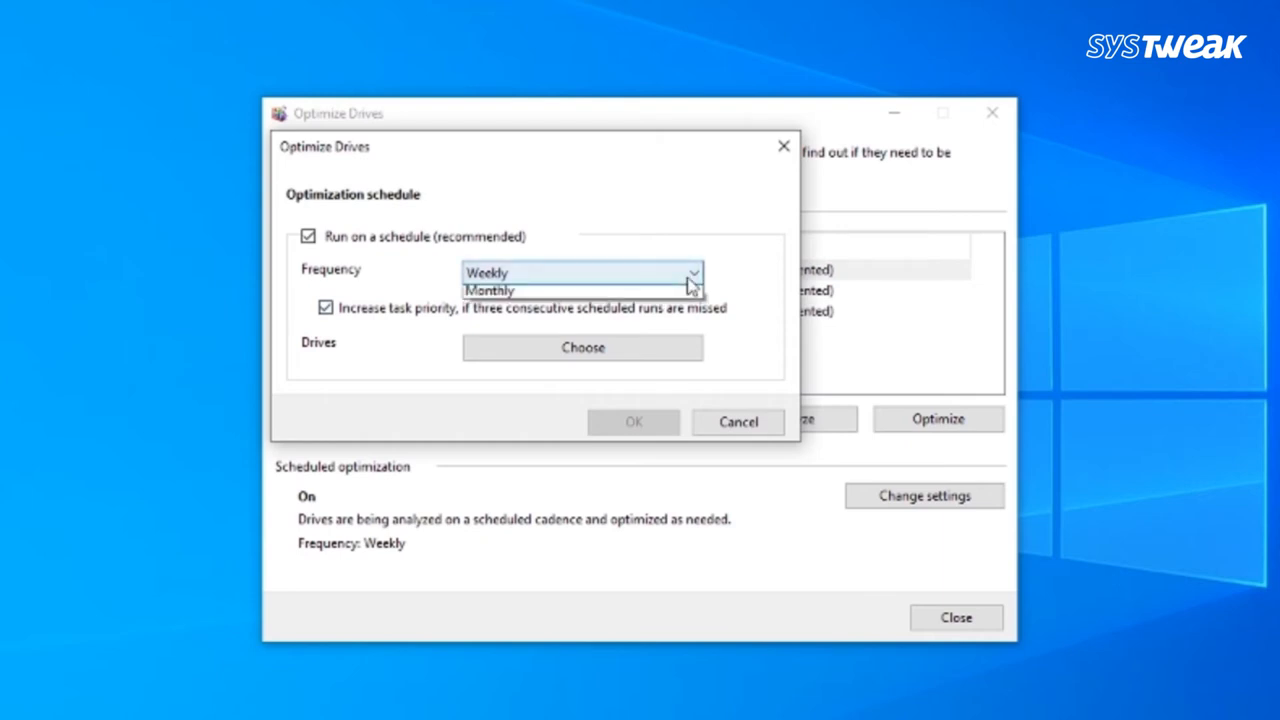
left_click(692, 272)
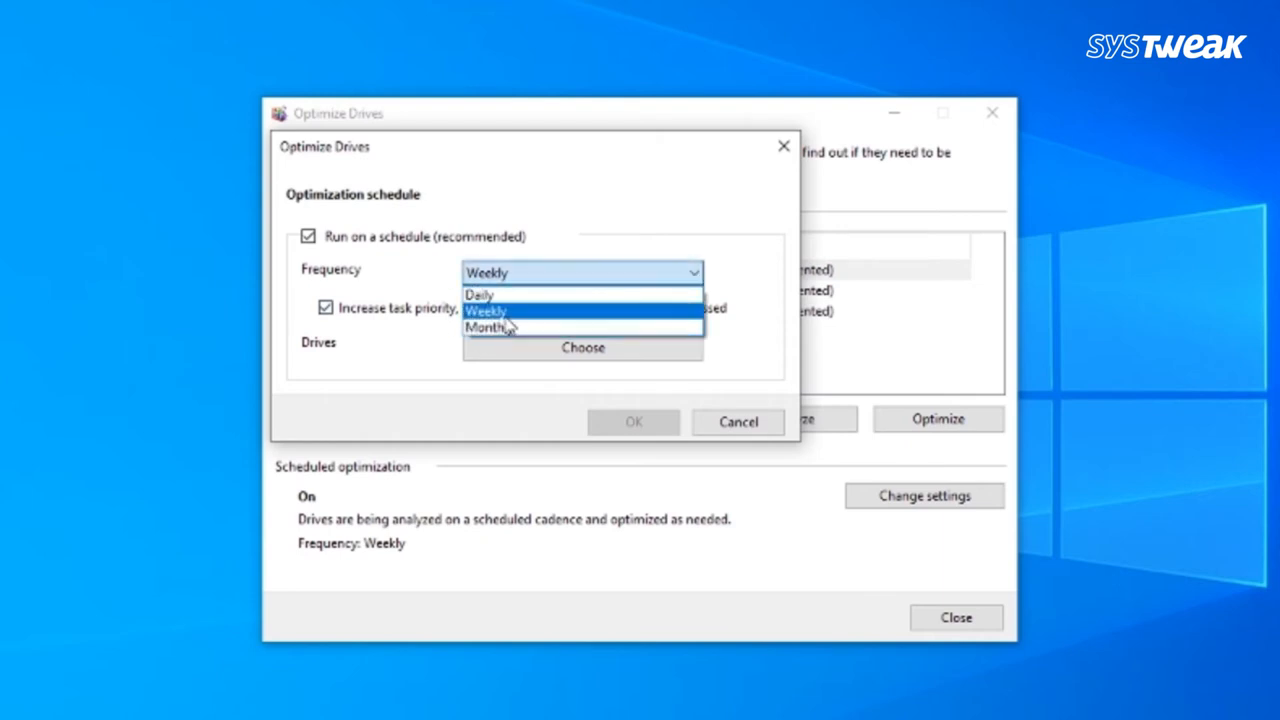
left_click(486, 312)
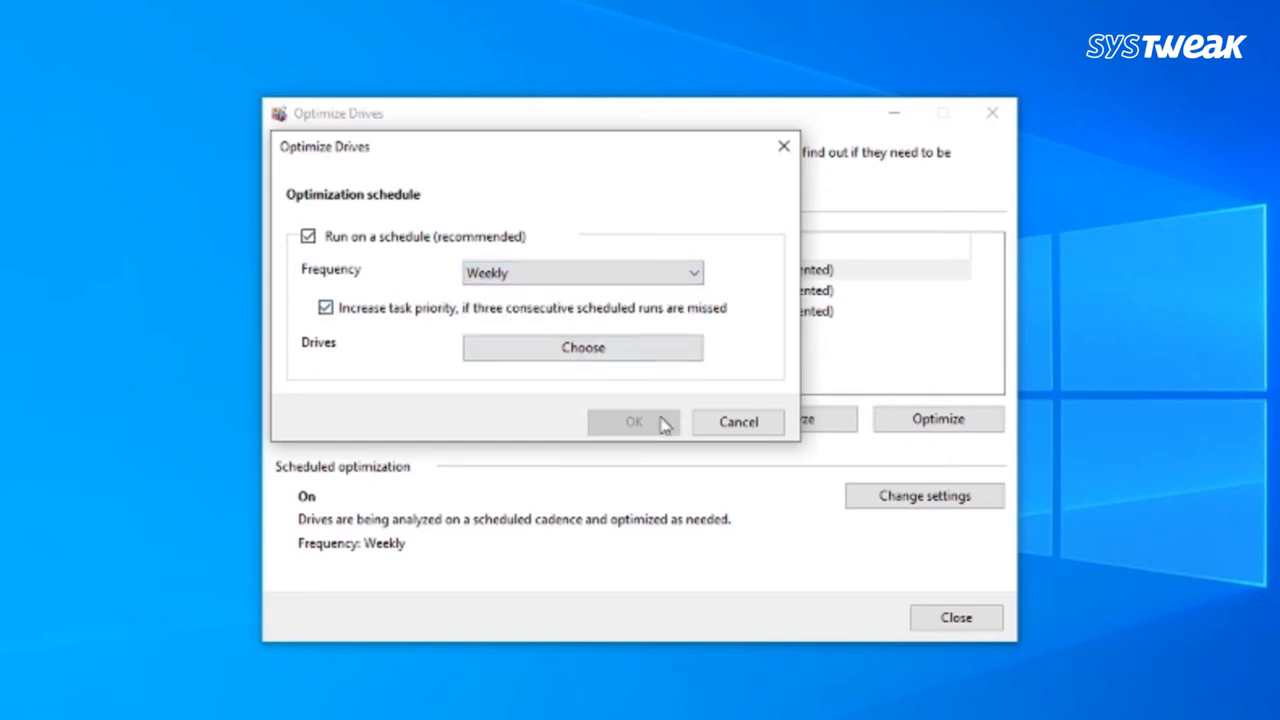
left_click(582, 272)
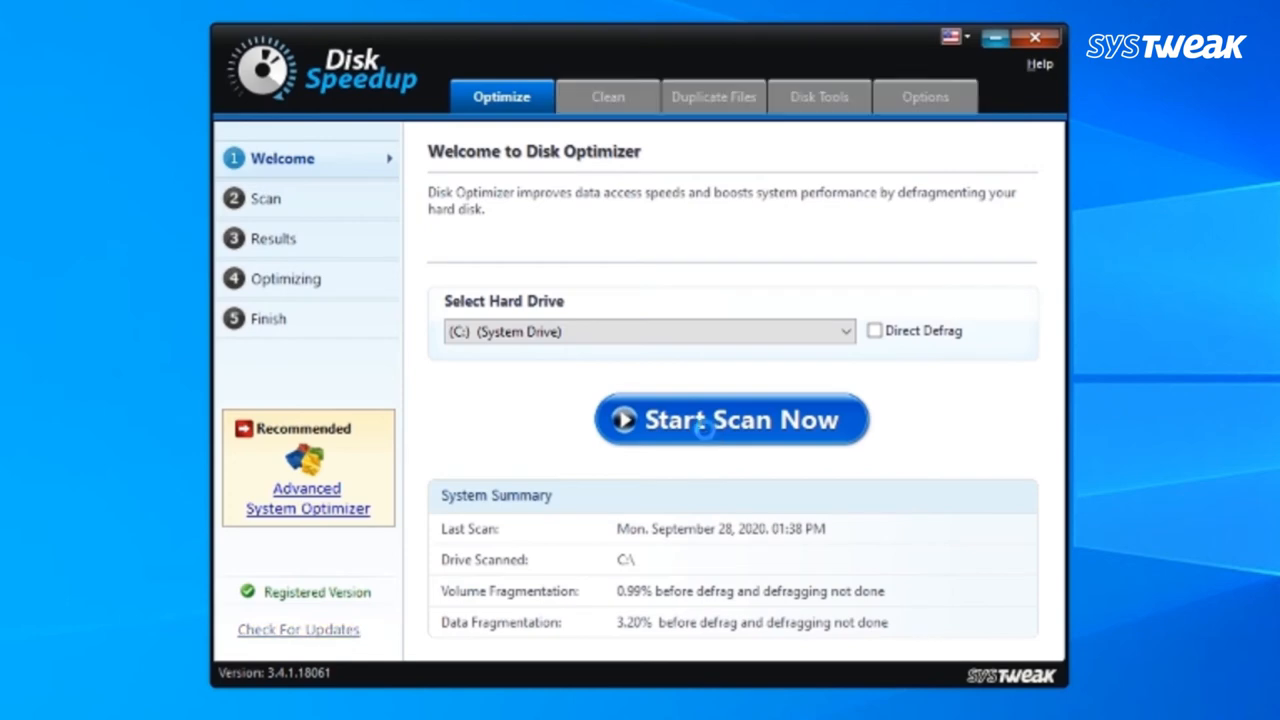
Step: Scan the C: drive and defragment it, cutting fragmentation from 1.47% to 0.00%
left_click(732, 420)
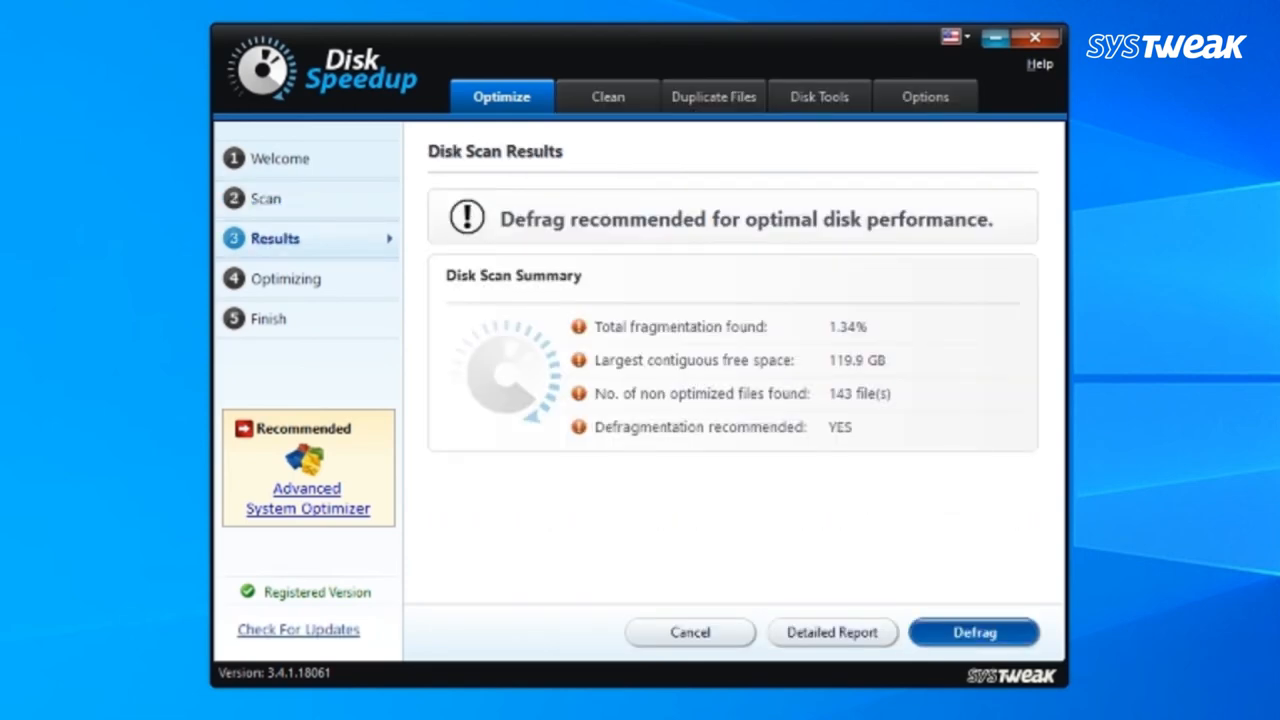
mouse_move(1036, 512)
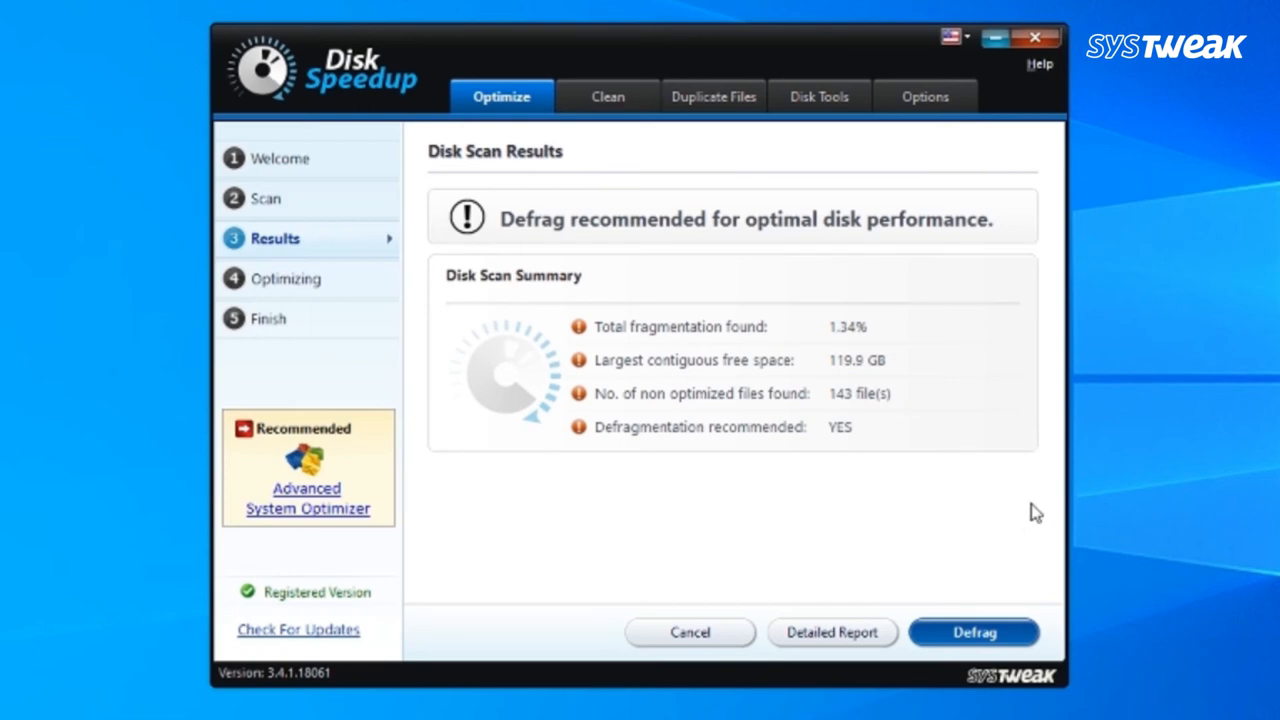
left_click(972, 632)
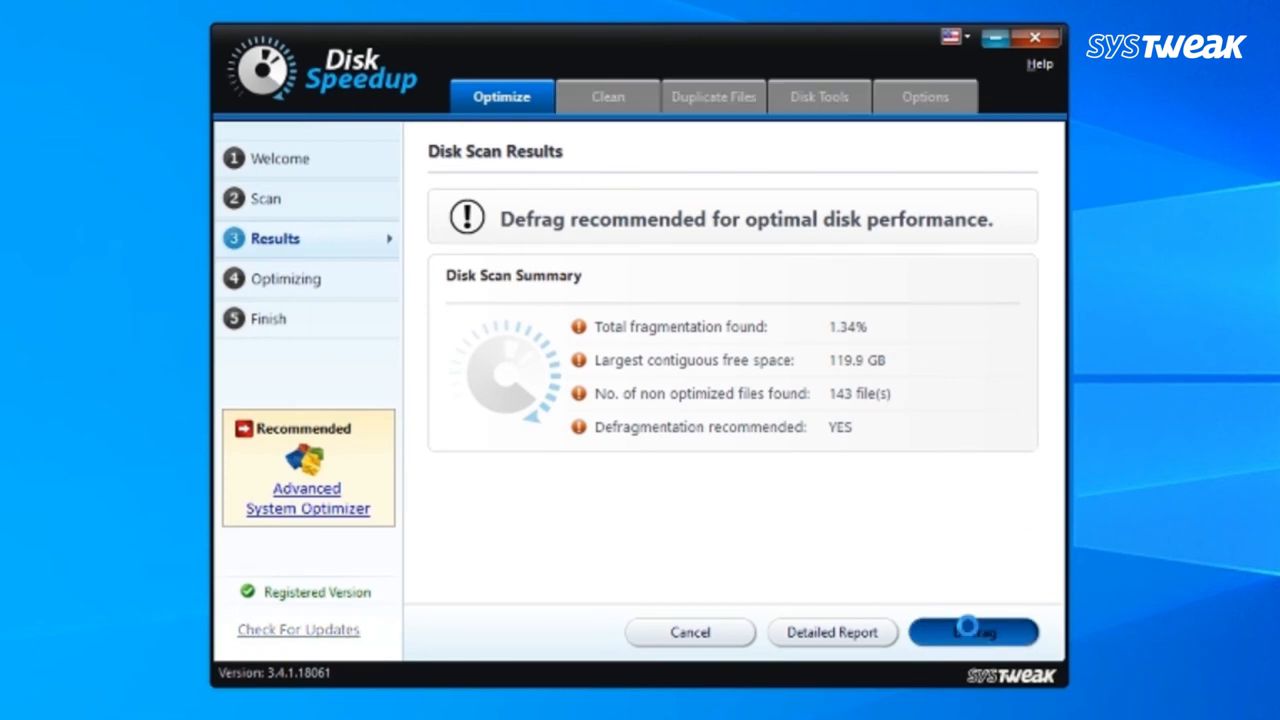
left_click(972, 632)
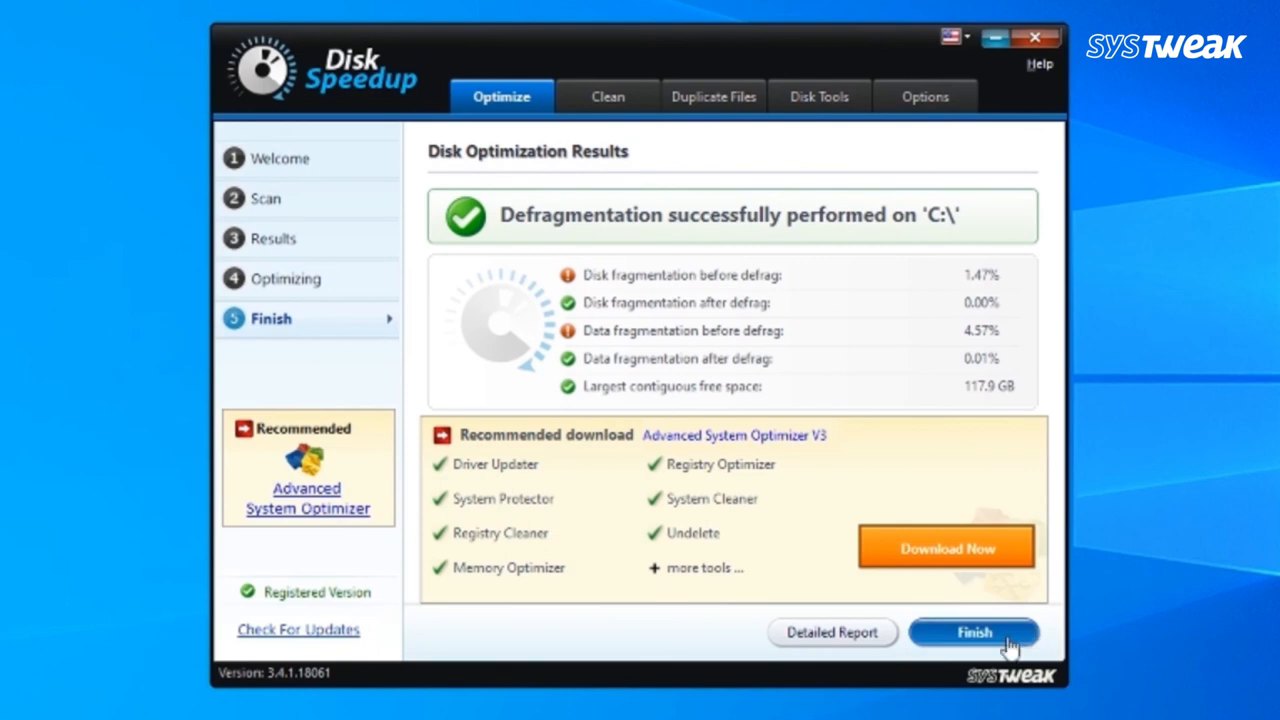
mouse_move(974, 644)
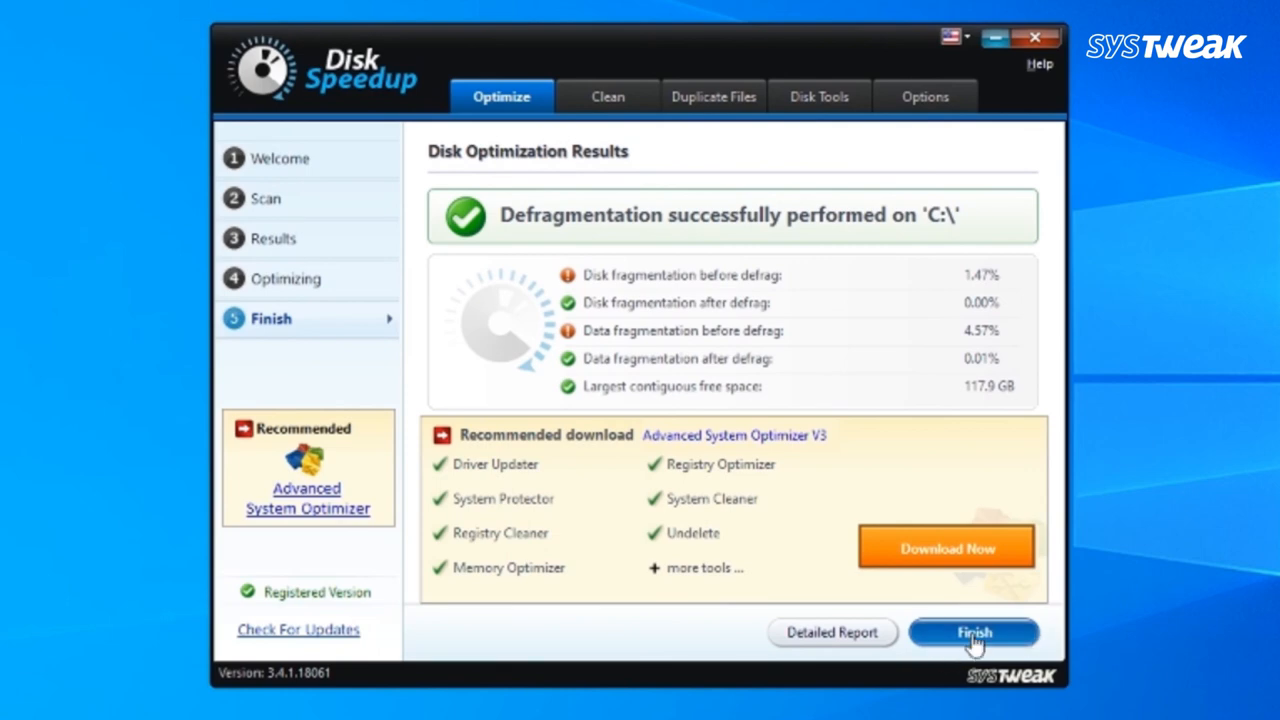
Step: Finish the defragmentation results and close Disk Speedup to the desktop
left_click(972, 632)
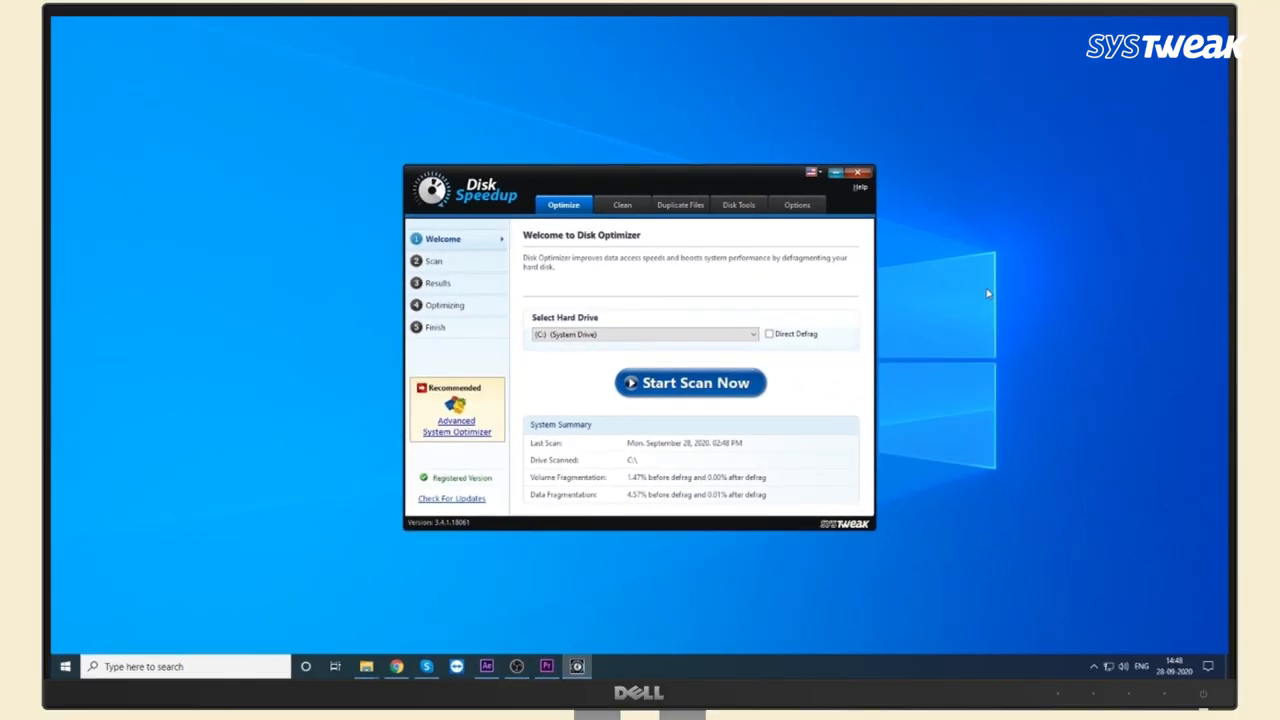
mouse_move(910, 210)
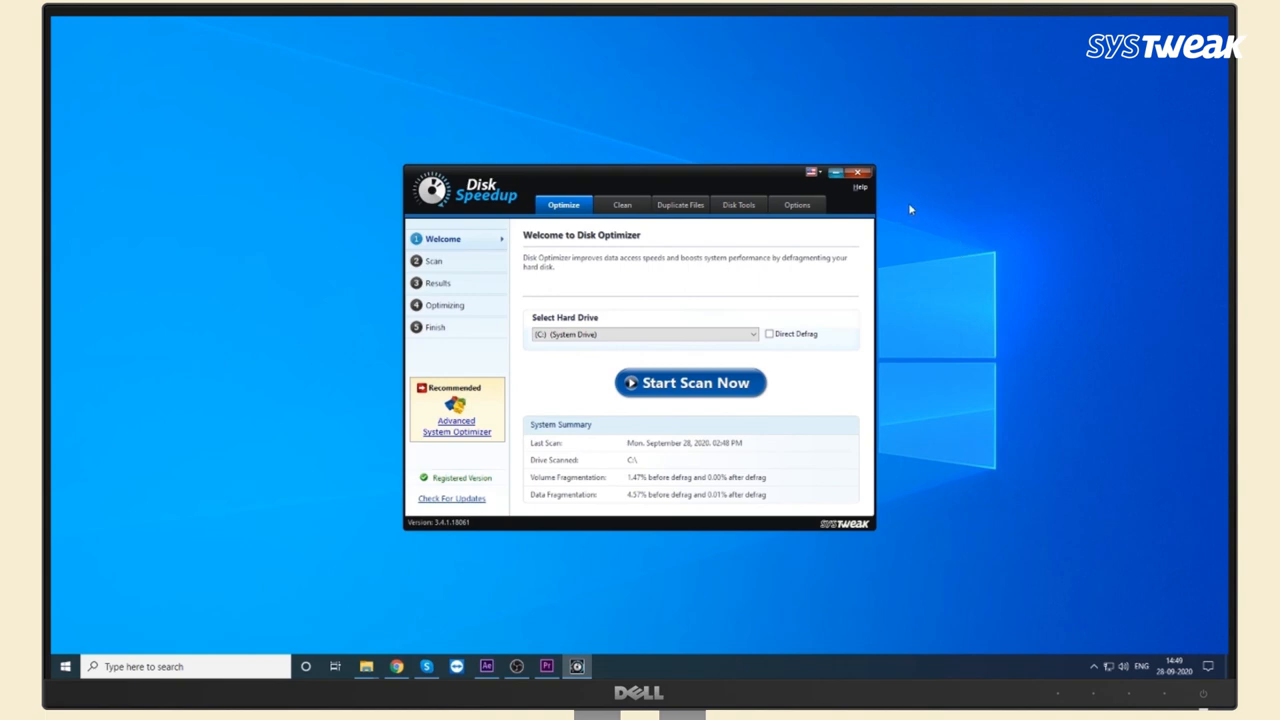
mouse_move(868, 180)
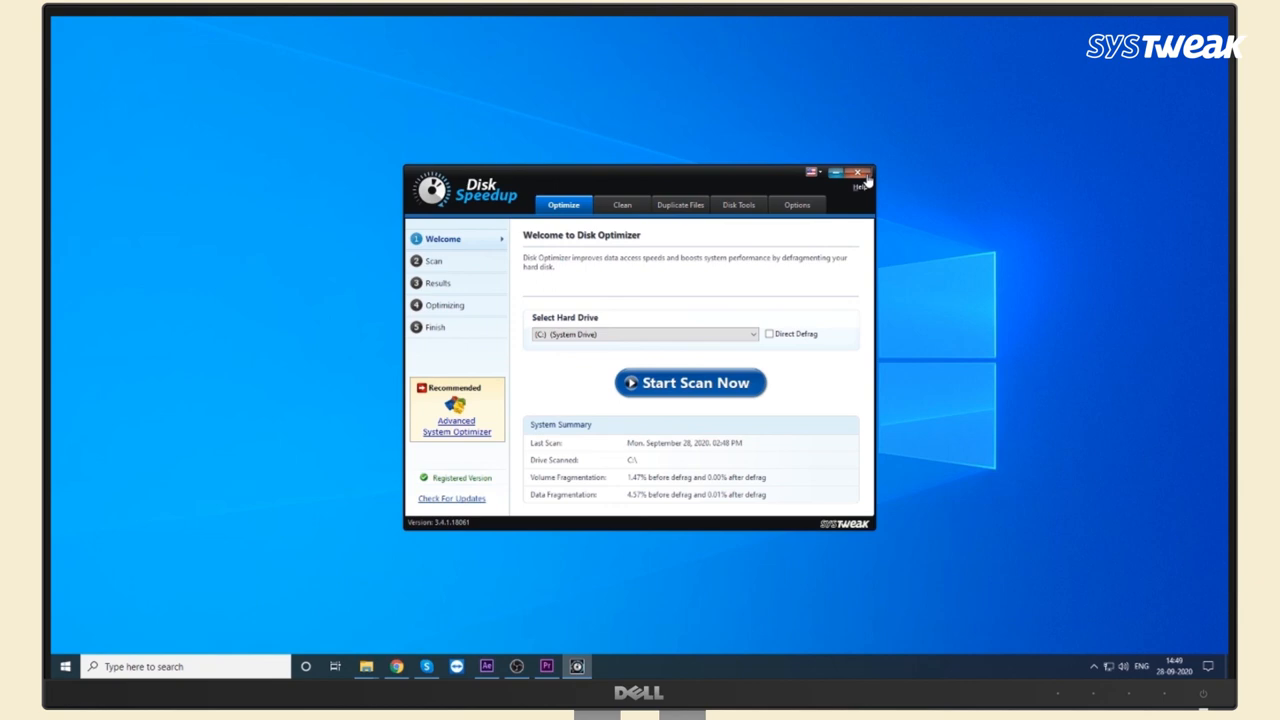
left_click(856, 172)
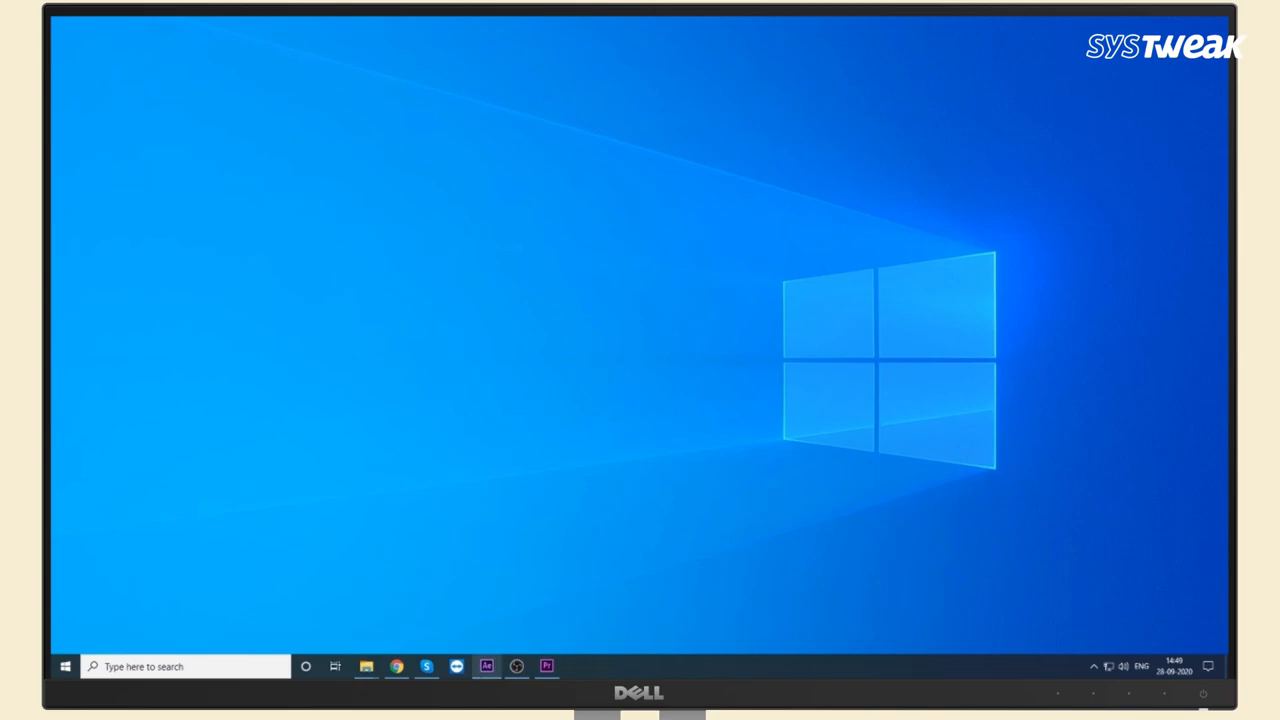